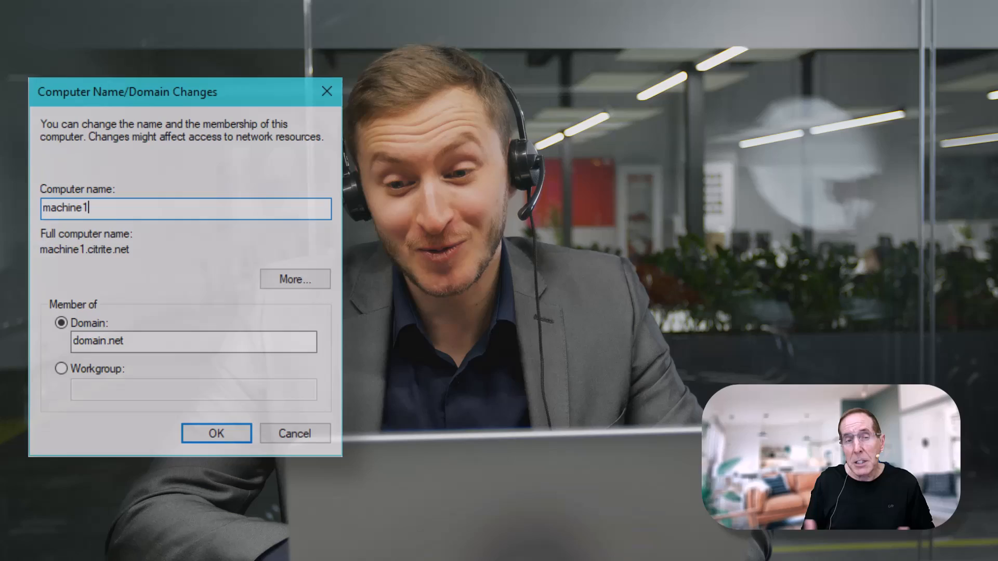
Run Test-ComputerSecureChannel in the elevated PowerShell window, returning True for the domain trust.
click(216, 434)
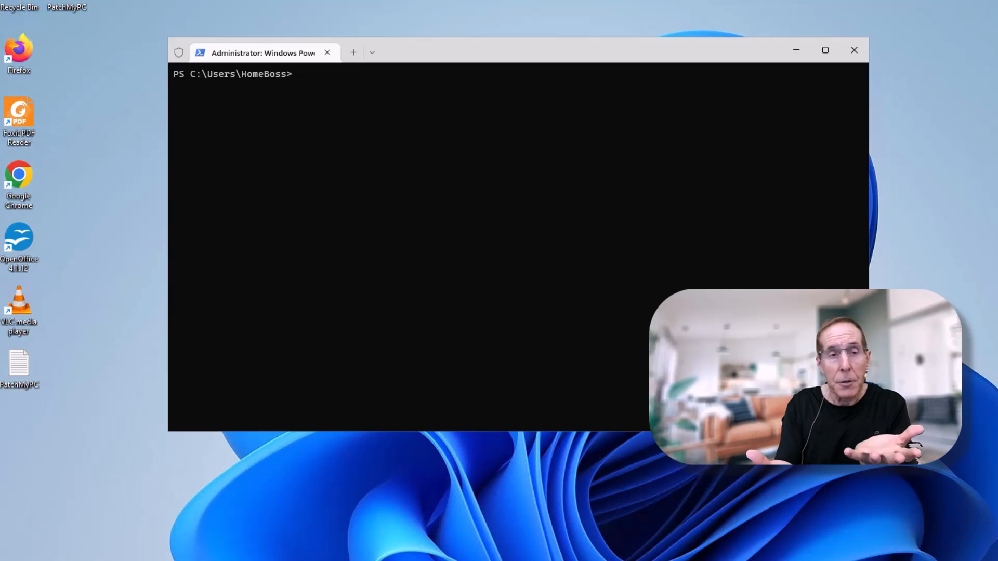
text(Test-ComputerSecureChannel)
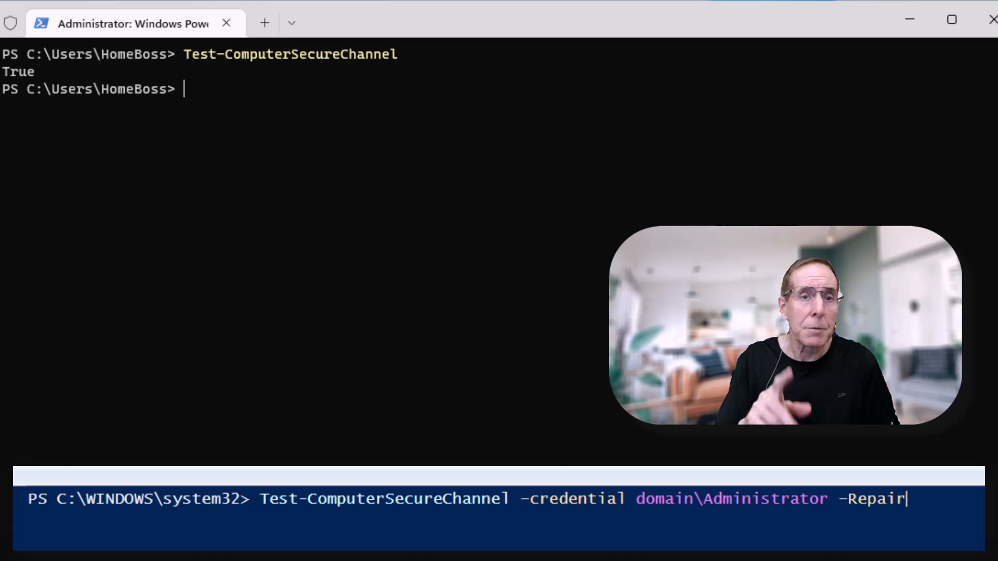
Add '-credential HomeLab\HomeBoss -Repair' to the Test-ComputerSecureChannel command, not yet run.
text(-credential HomeLab\HomeBoss -Repair)
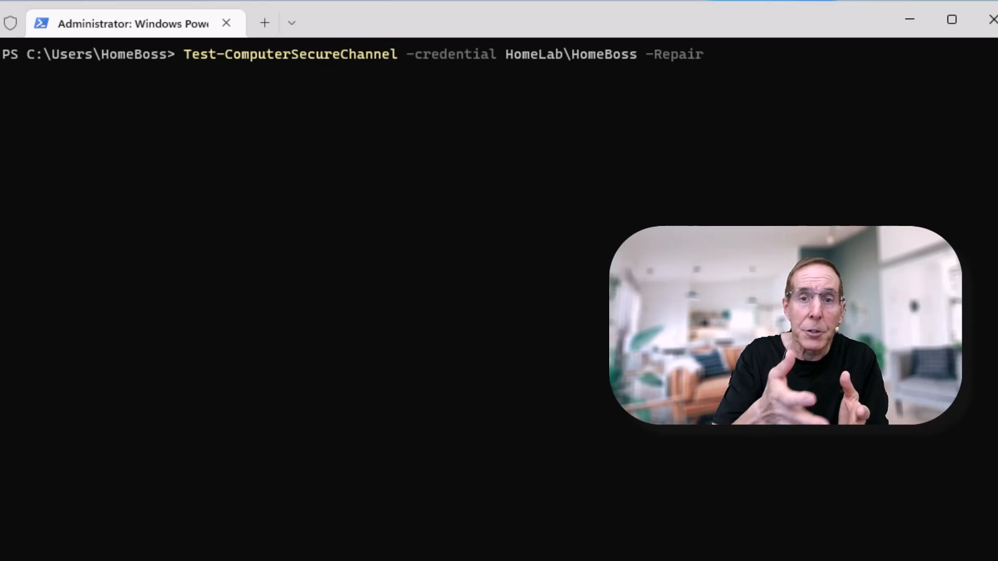
Run the repair, supplying the HomeBoss password in the credential dialog, returning True.
key(Enter)
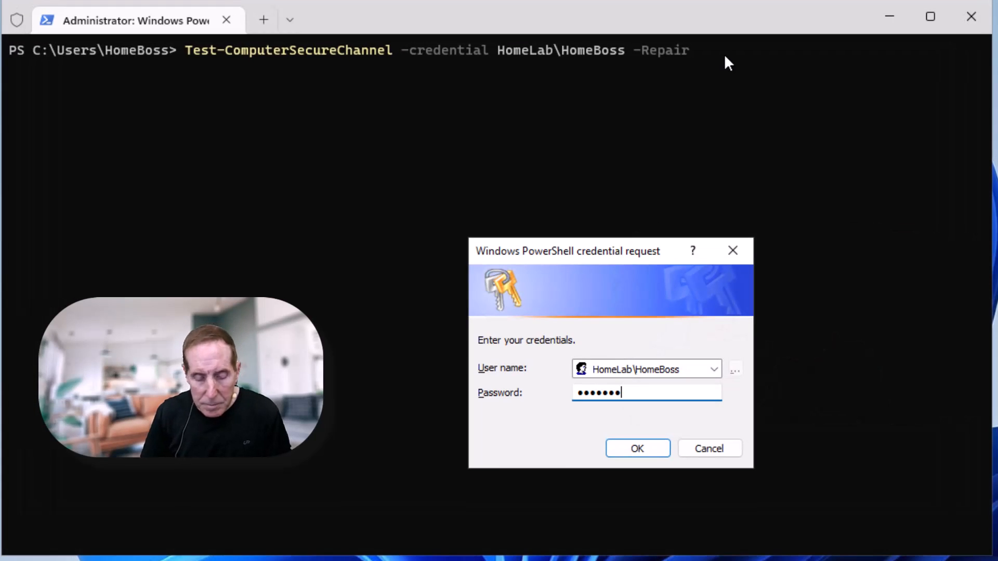
click(638, 448)
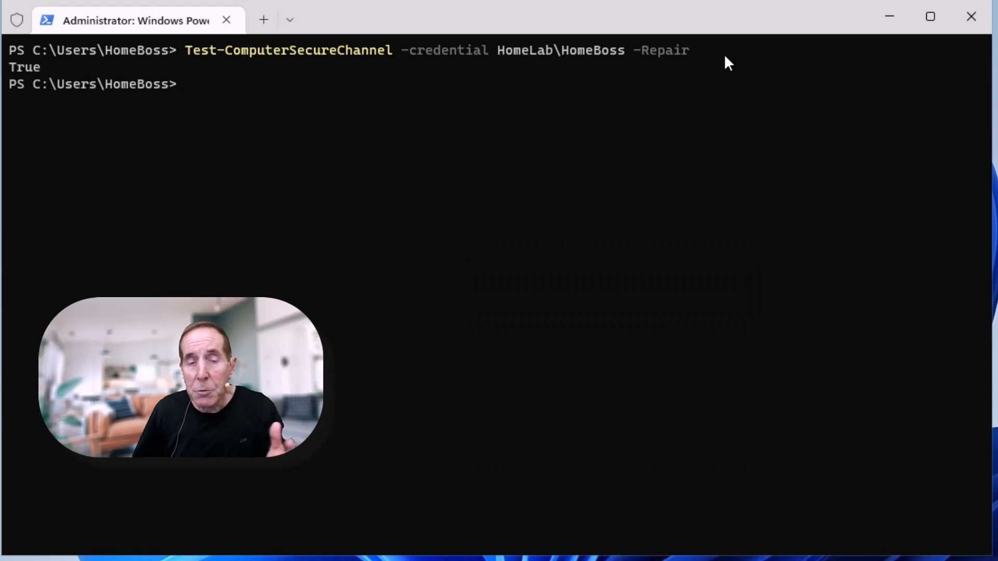